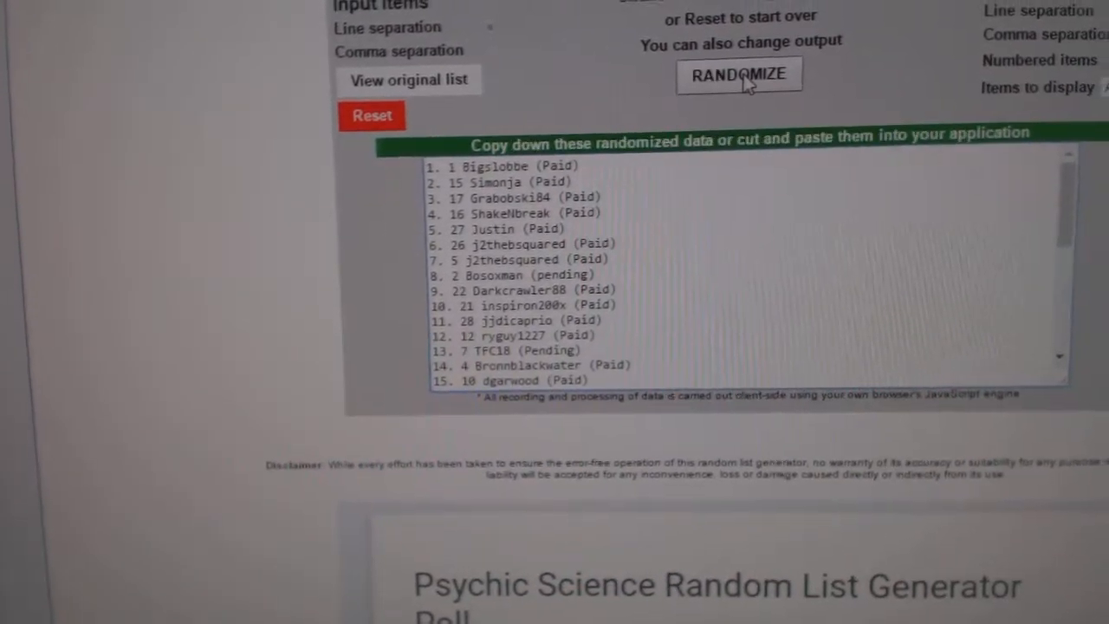
Step: Hit RANDOMIZE to reshuffle the numbered player list into a new order
click(738, 73)
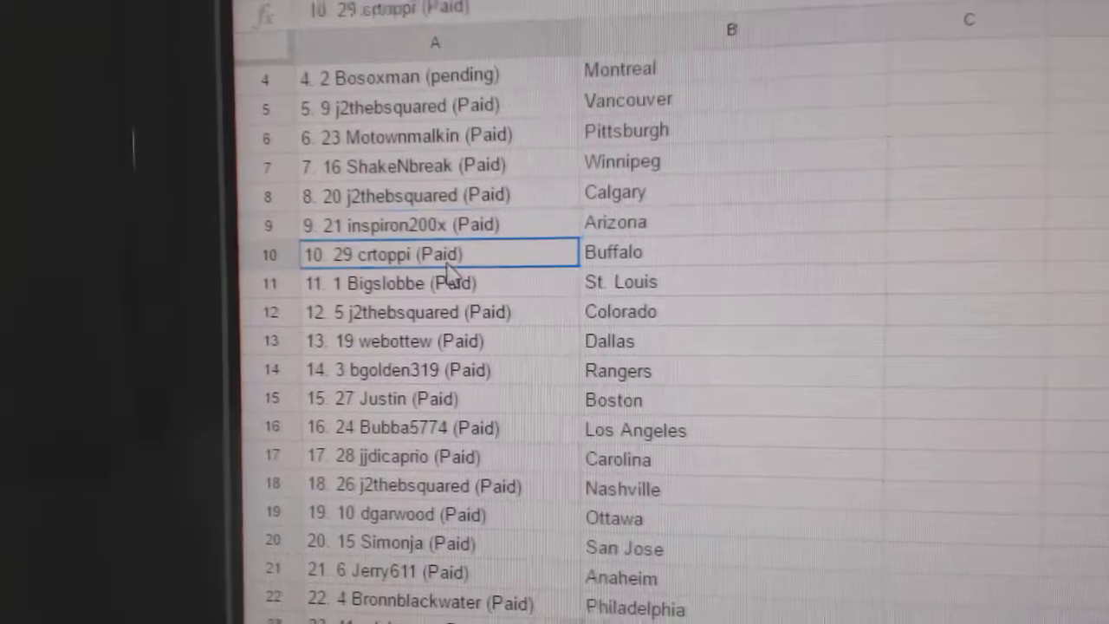
Step: Scroll the sheet to review players paired with Washington, Columbus and the final teams
scroll(down, 3)
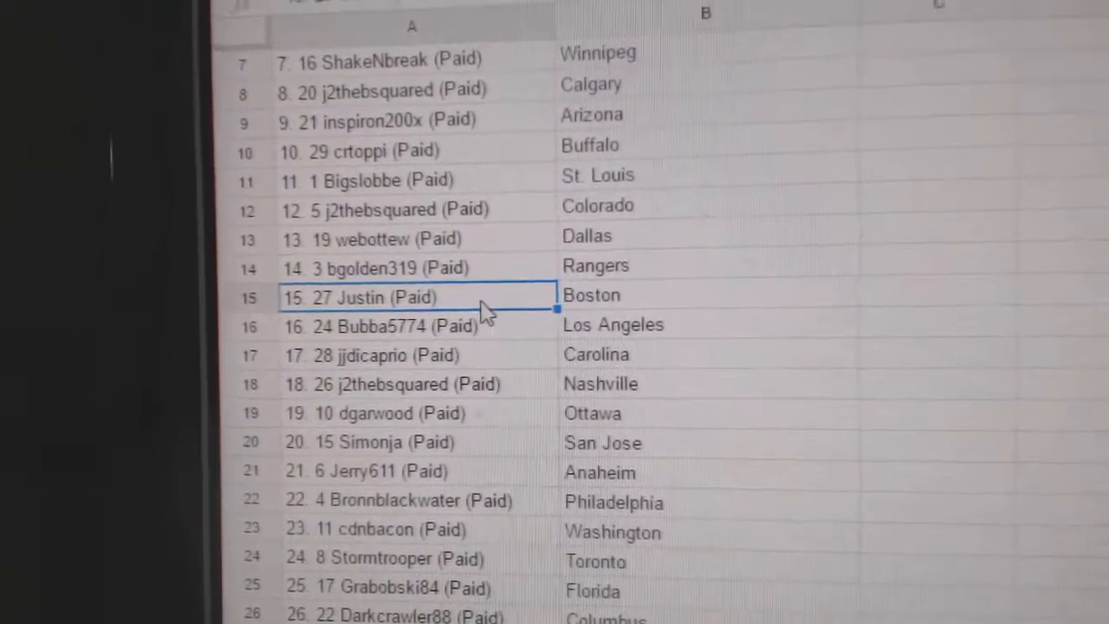
scroll(down, 3)
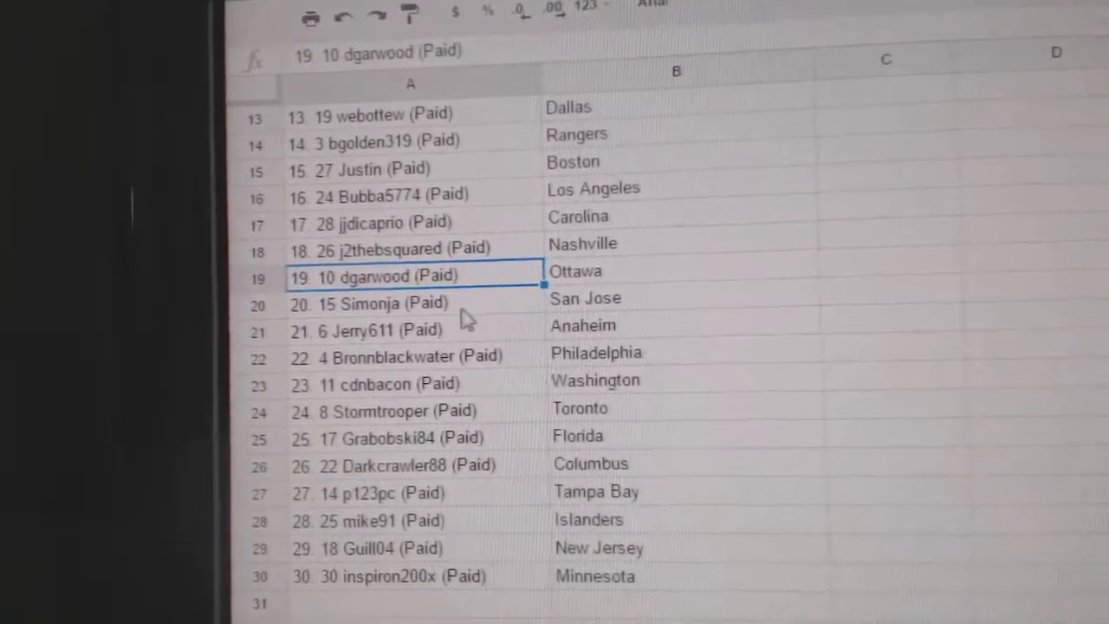
click(390, 324)
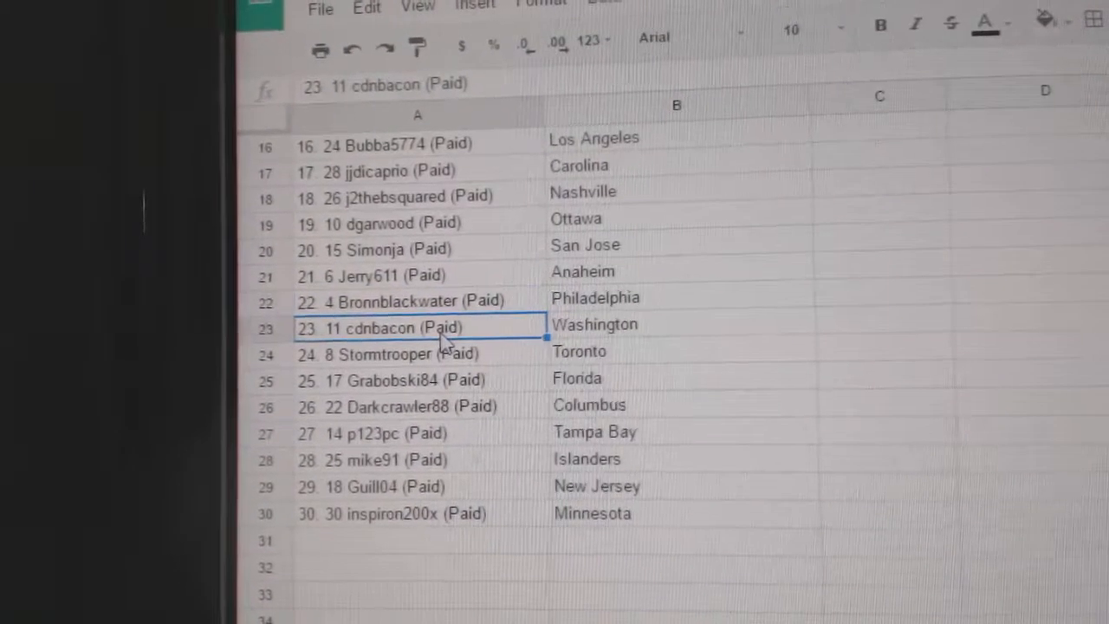
click(425, 344)
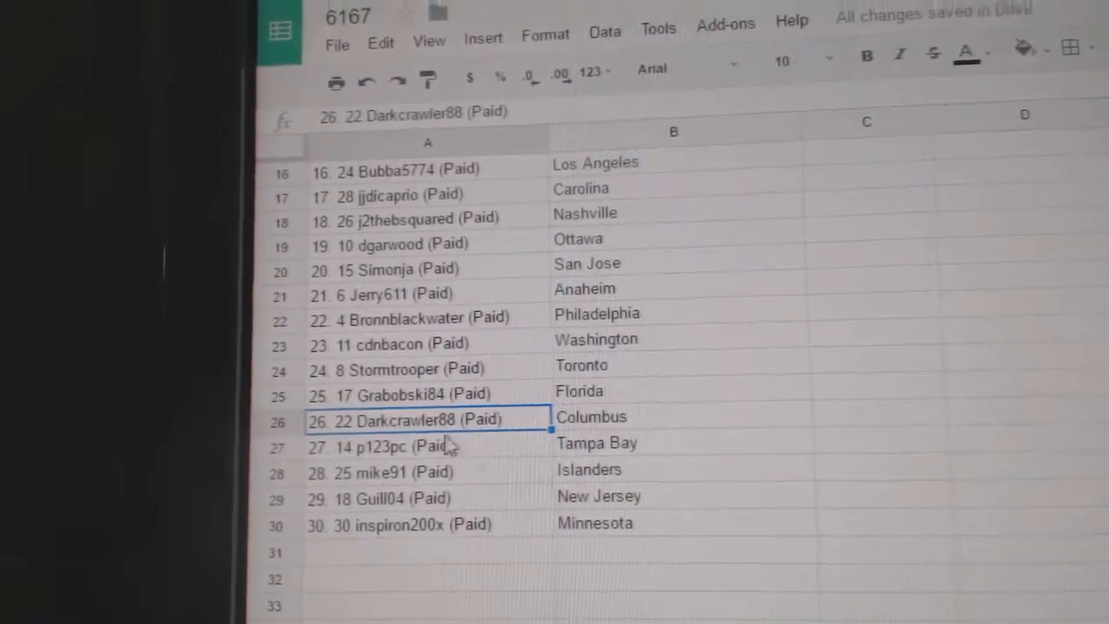
scroll(down, 3)
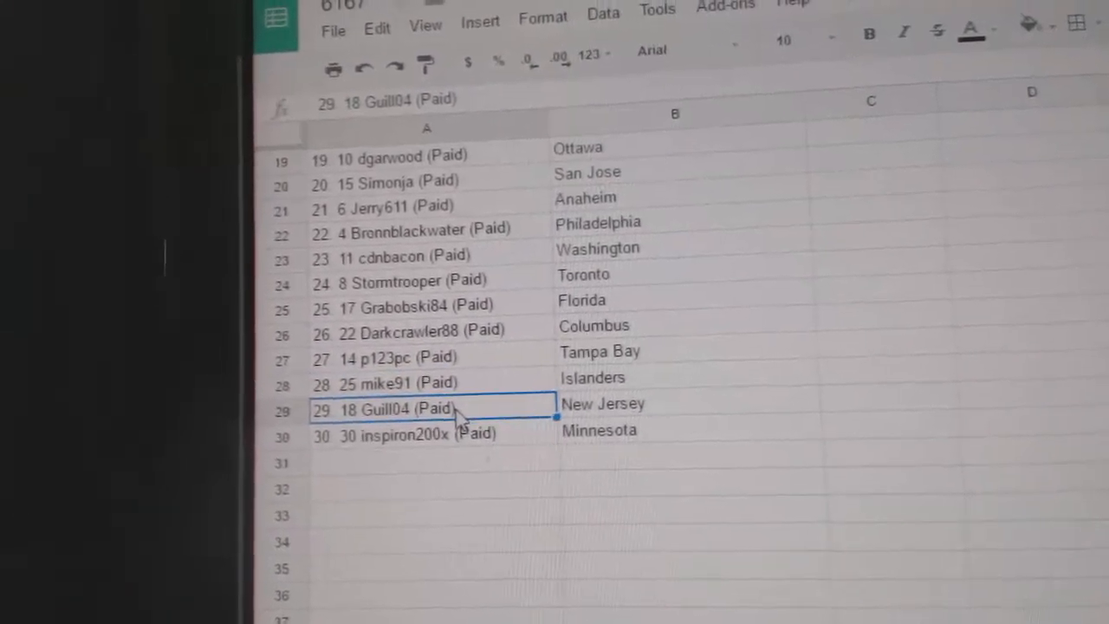
click(416, 435)
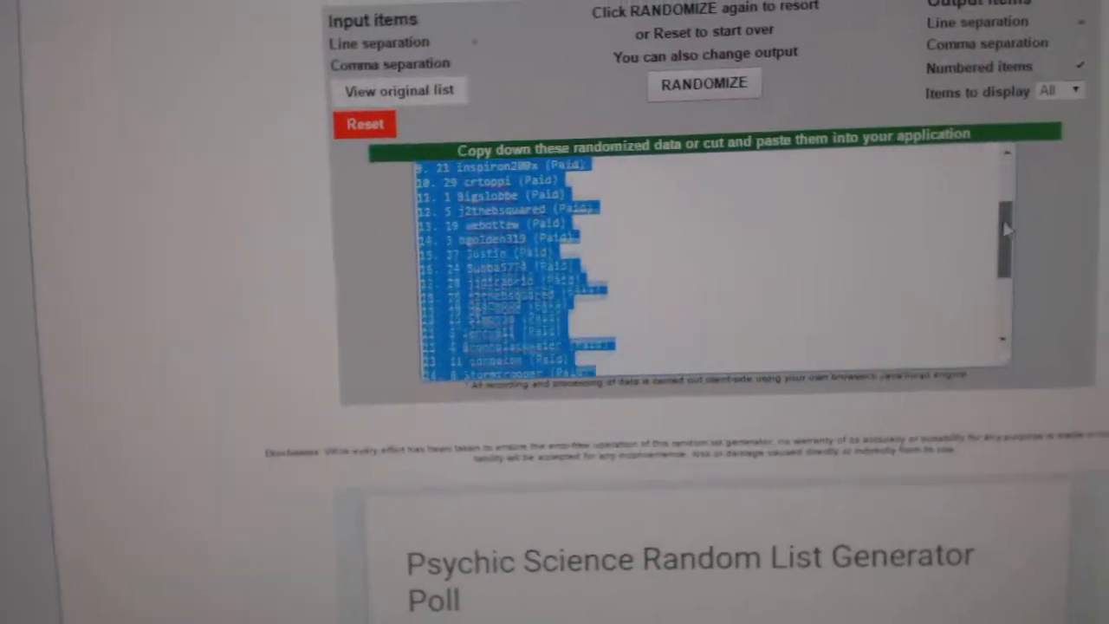
Step: Reset the generator and randomize the hockey team names into a numbered list
click(687, 117)
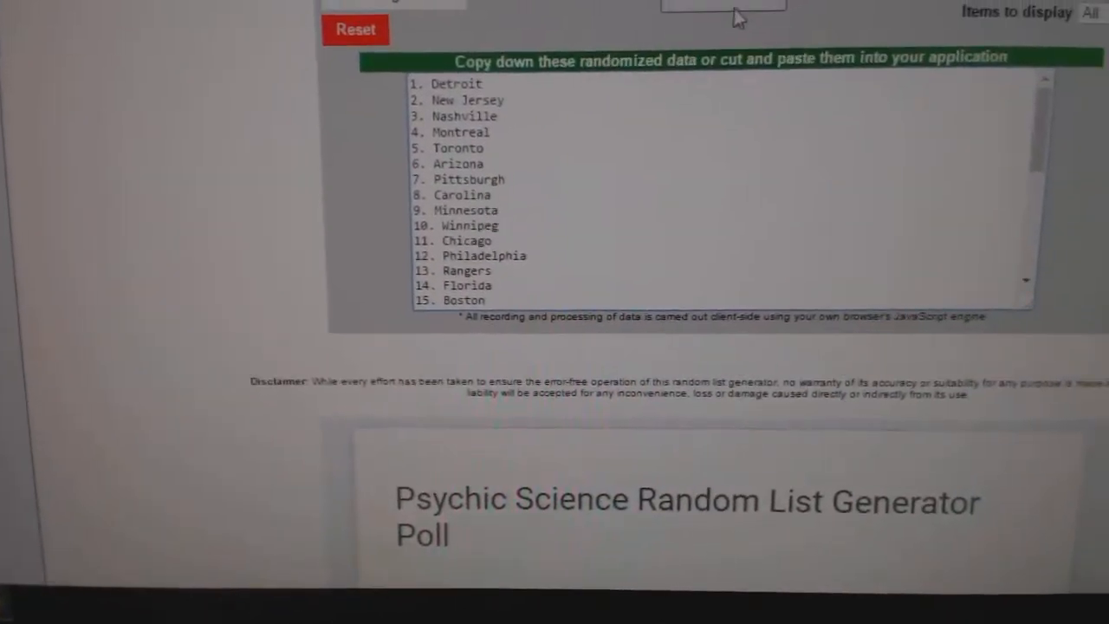
click(666, 39)
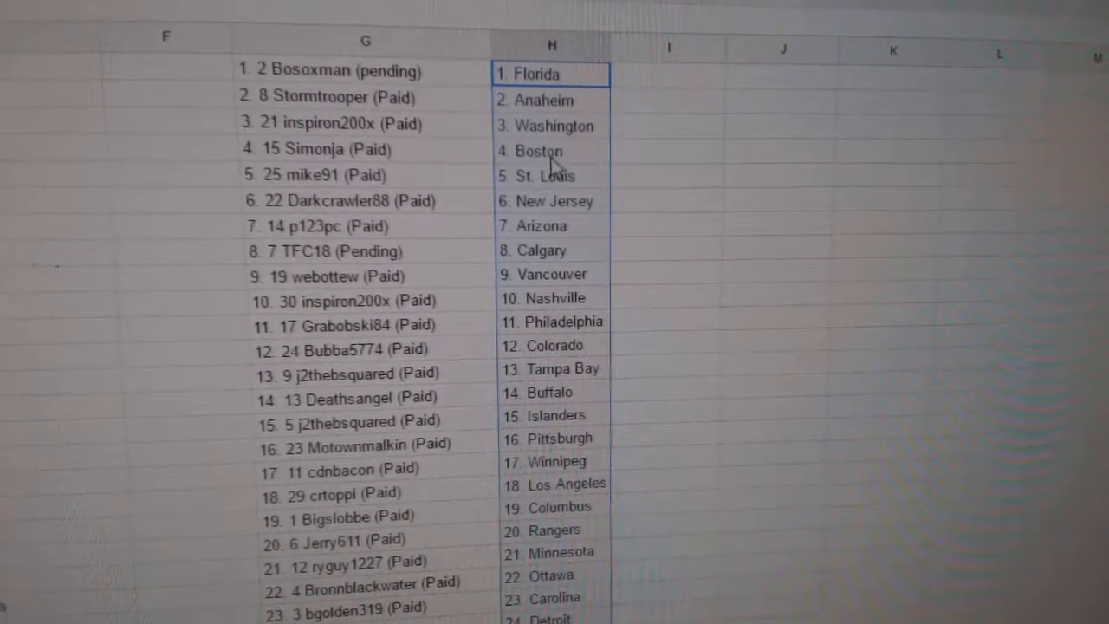
Step: Scroll through all 30 rows, ending at 30 ShakeNbreak paired with Edmonton
scroll(down, 3)
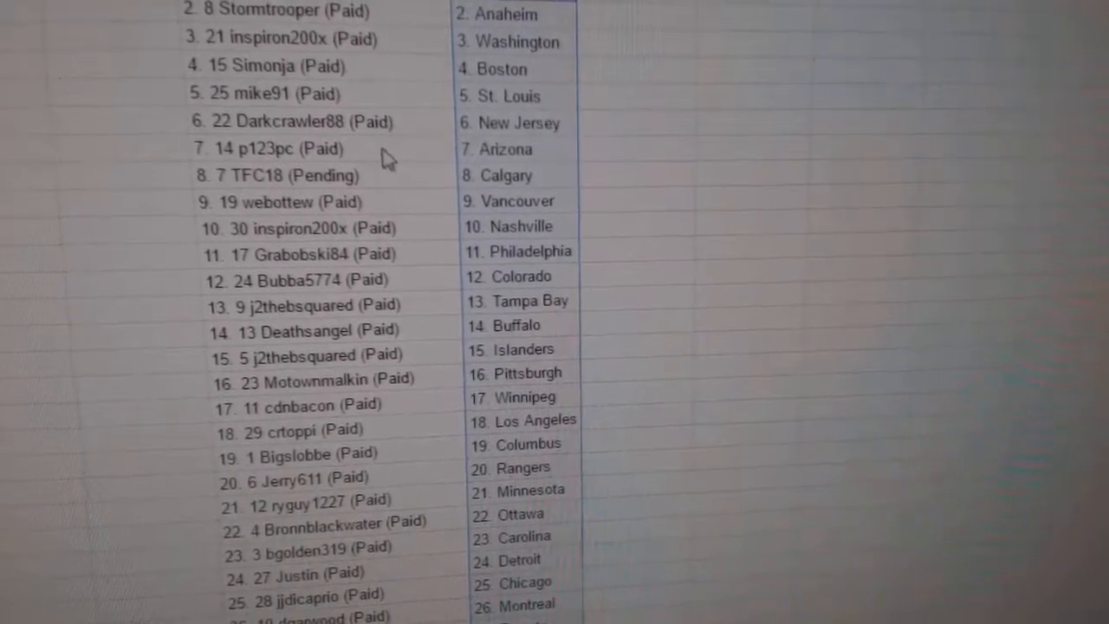
scroll(down, 3)
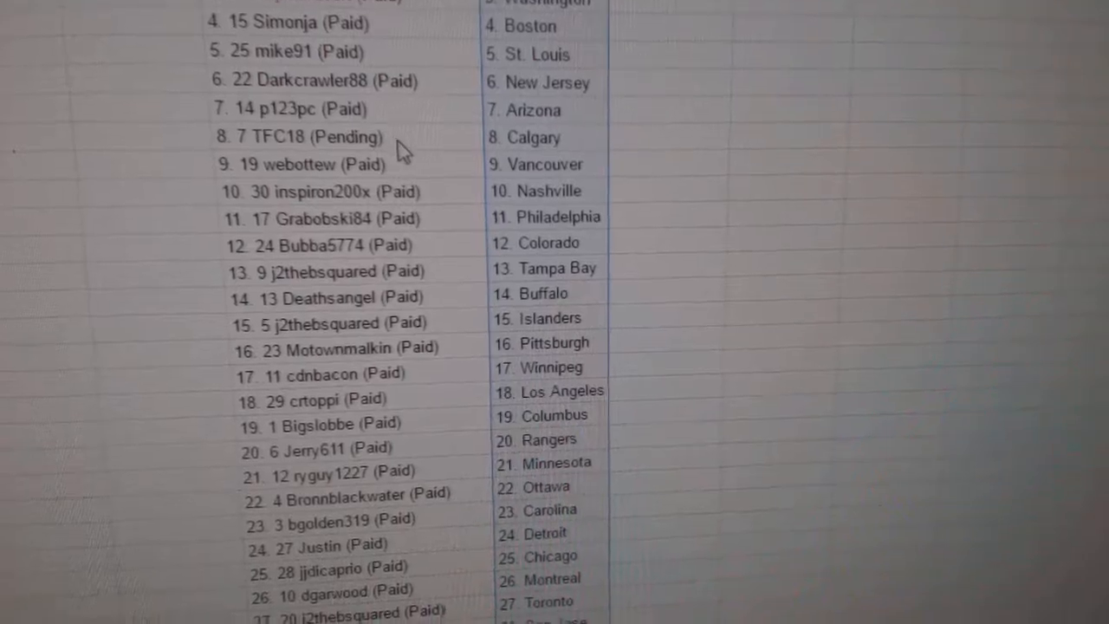
scroll(down, 3)
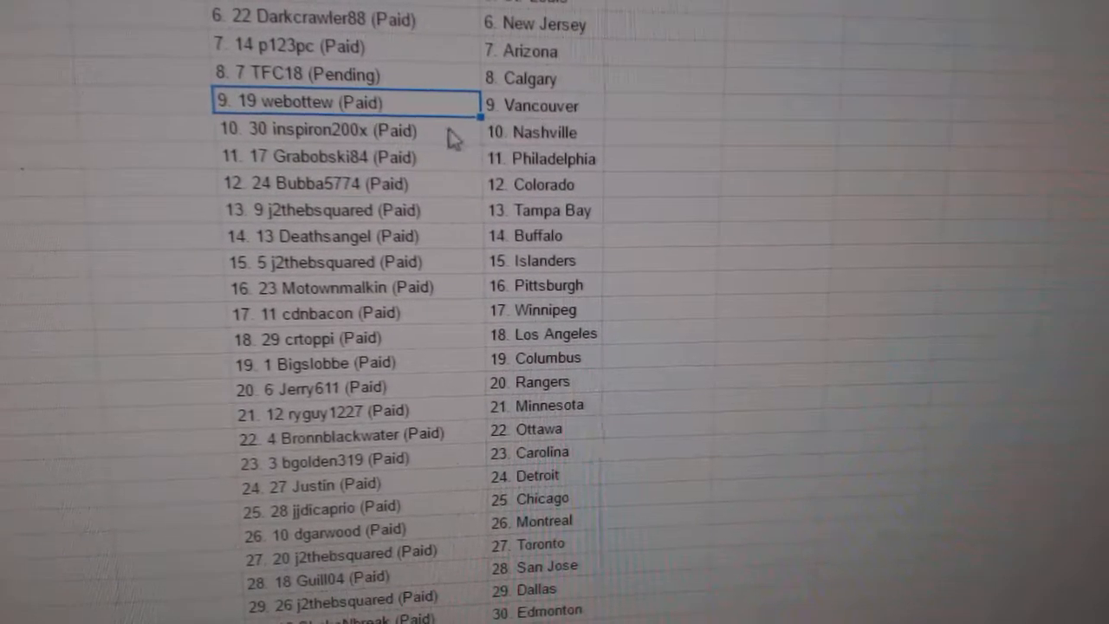
scroll(down, 3)
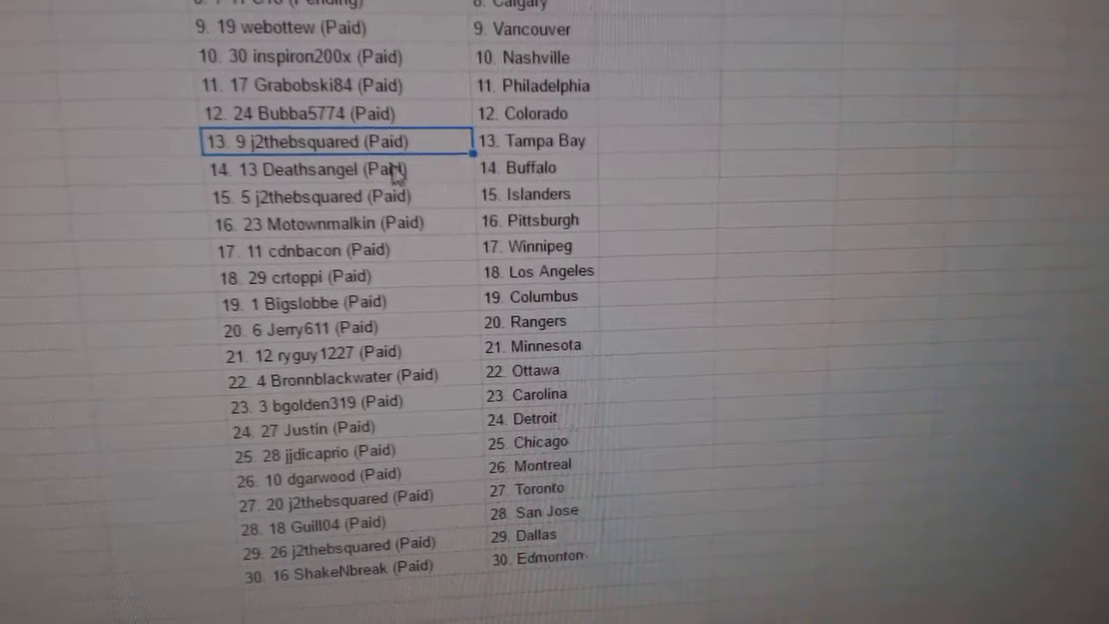
scroll(down, 3)
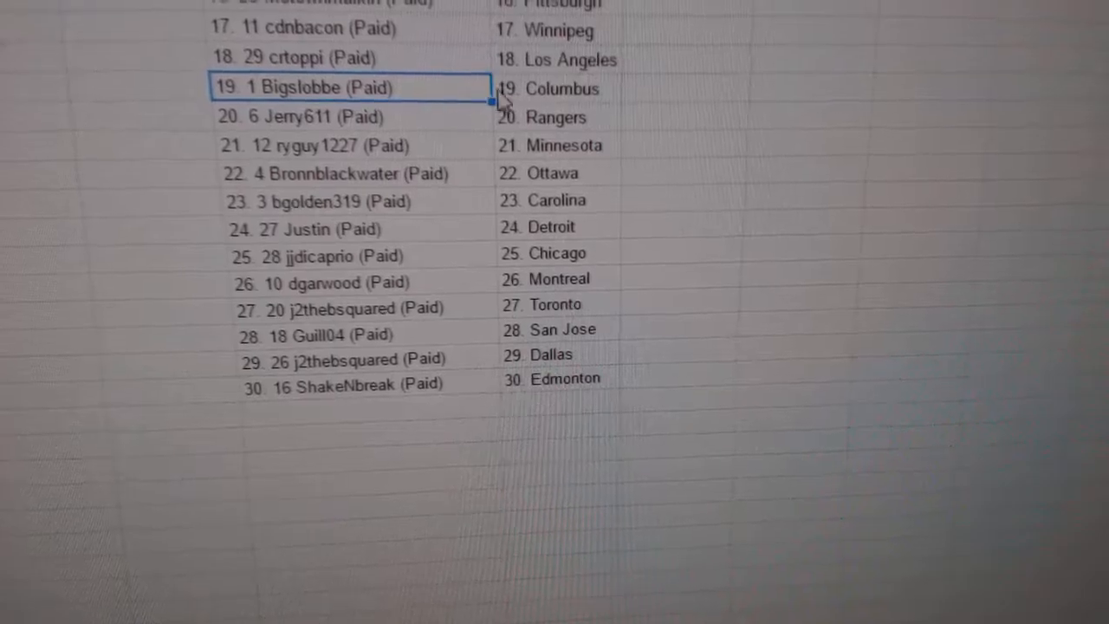
scroll(down, 3)
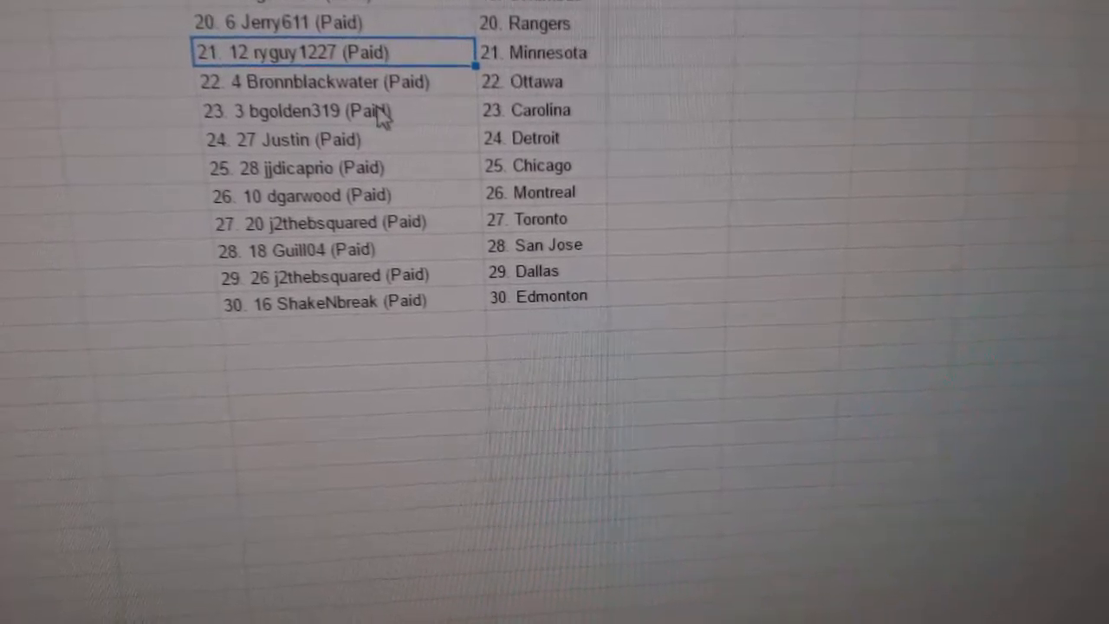
scroll(down, 3)
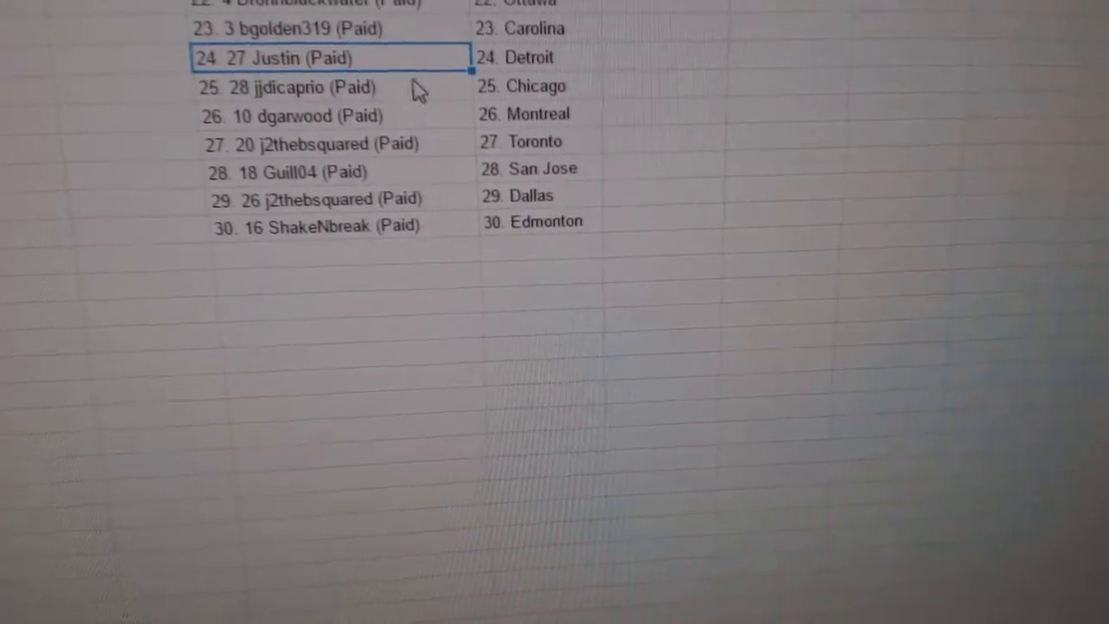
scroll(down, 3)
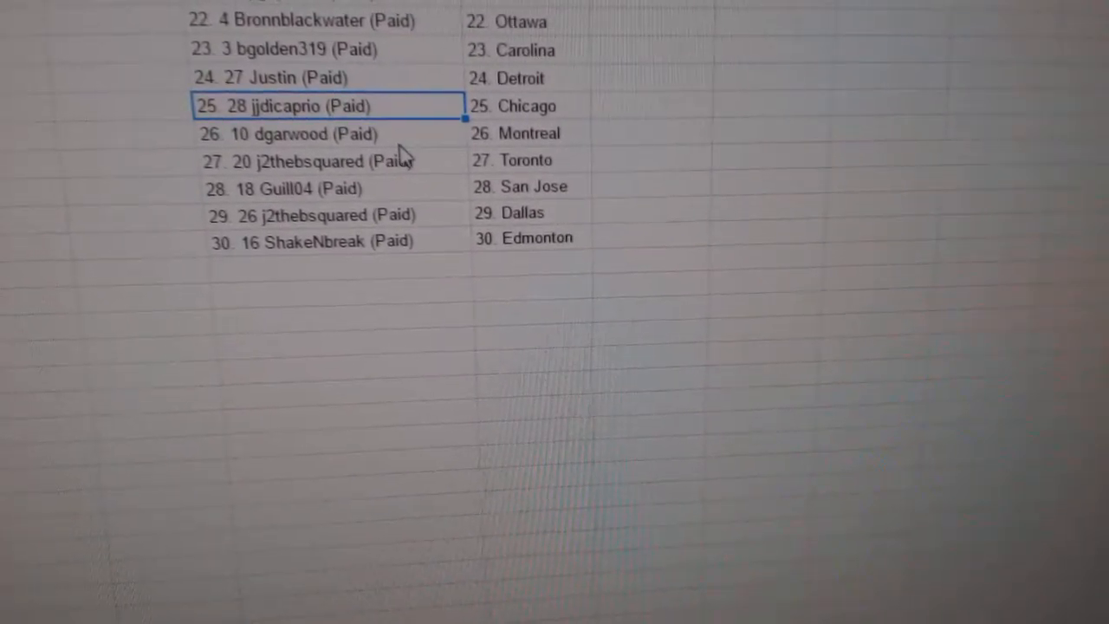